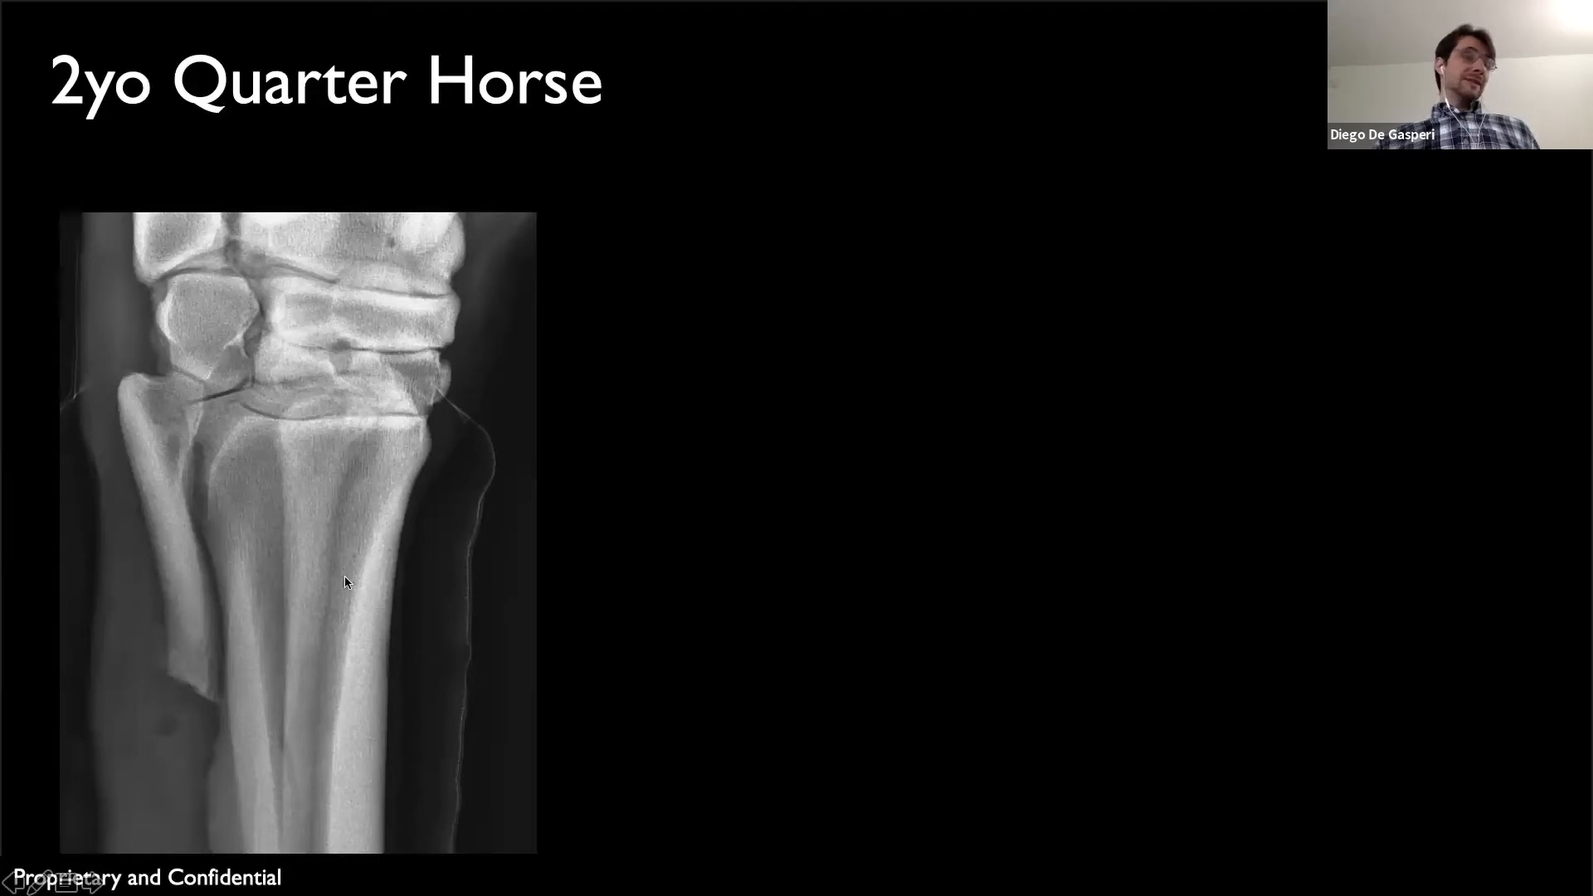
{"action": "mouse_move", "coordinate": [145, 739]}
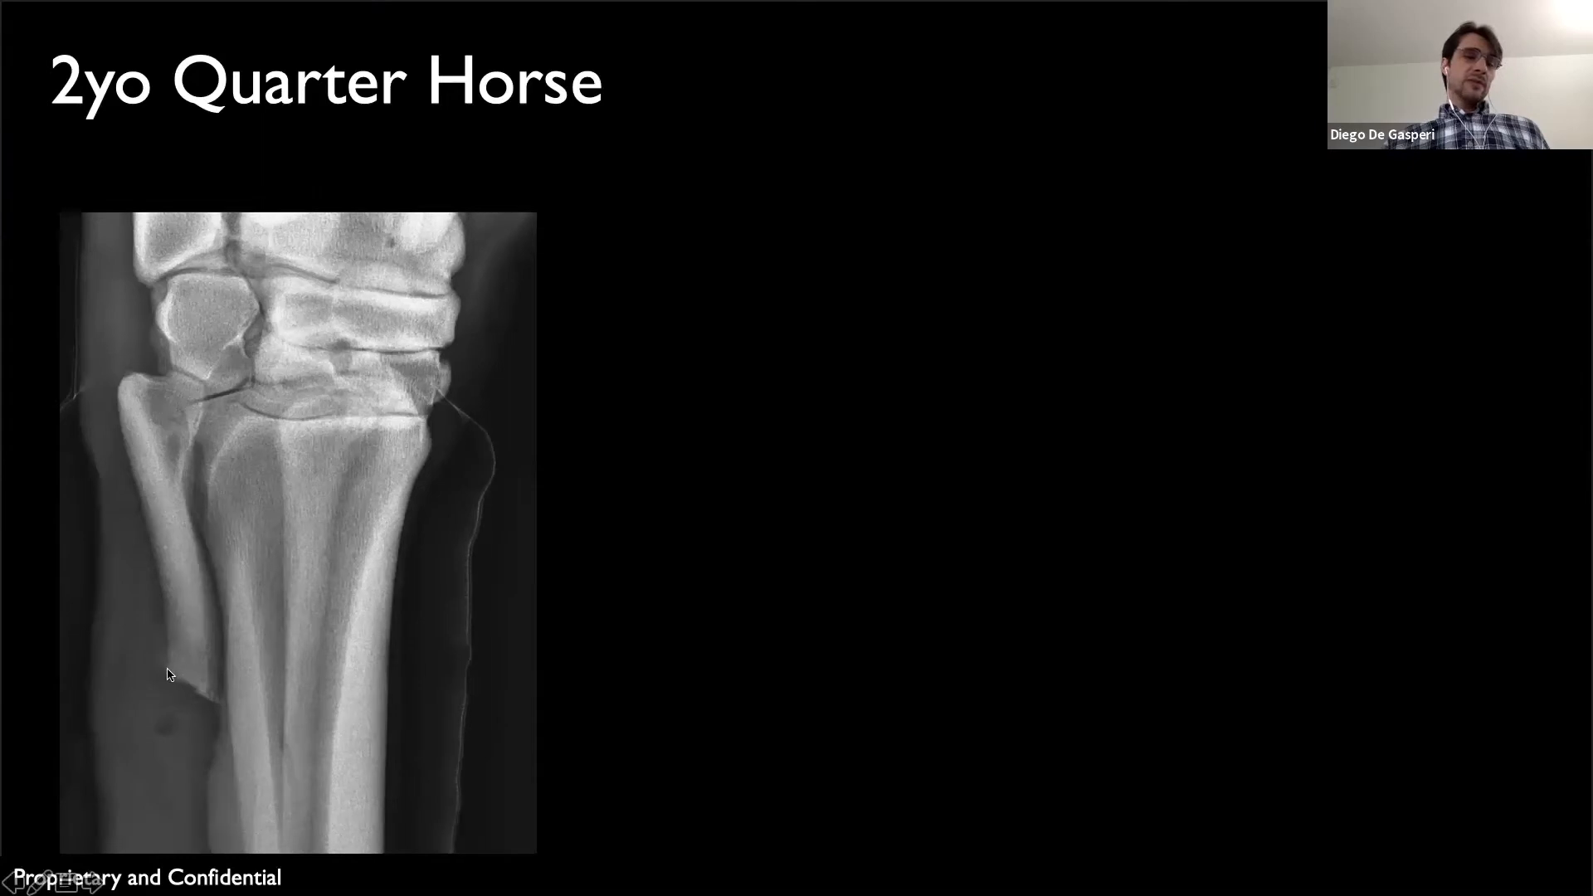
{"action": "mouse_move", "coordinate": [157, 638]}
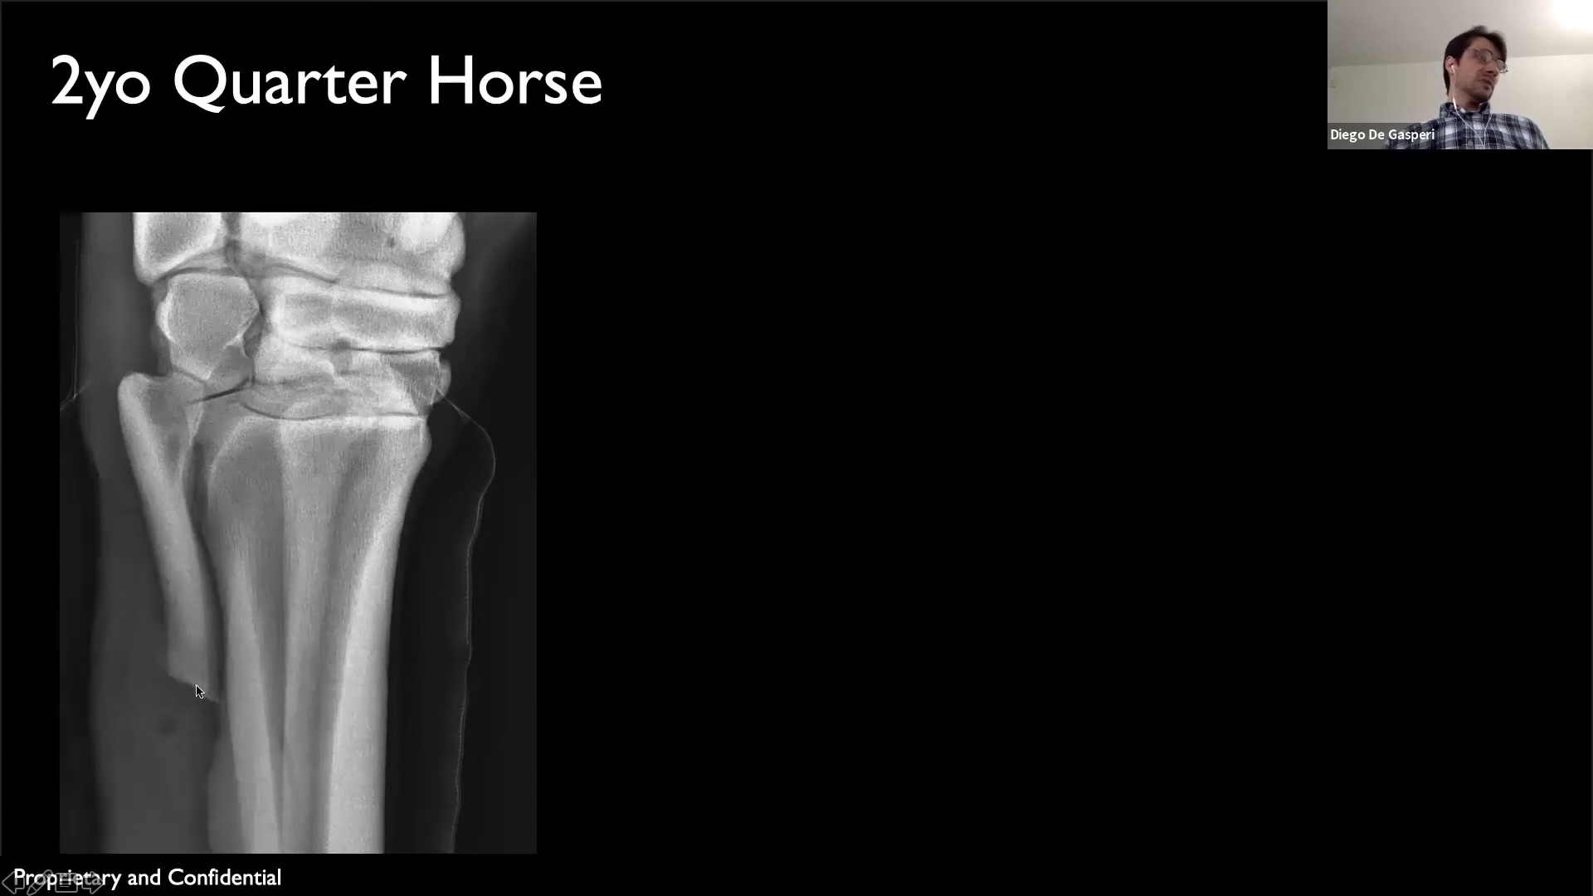
- Advance the slide to reveal the coronal and axial CT scans beside the radiograph
{"action": "left_click", "coordinate": [198, 691]}
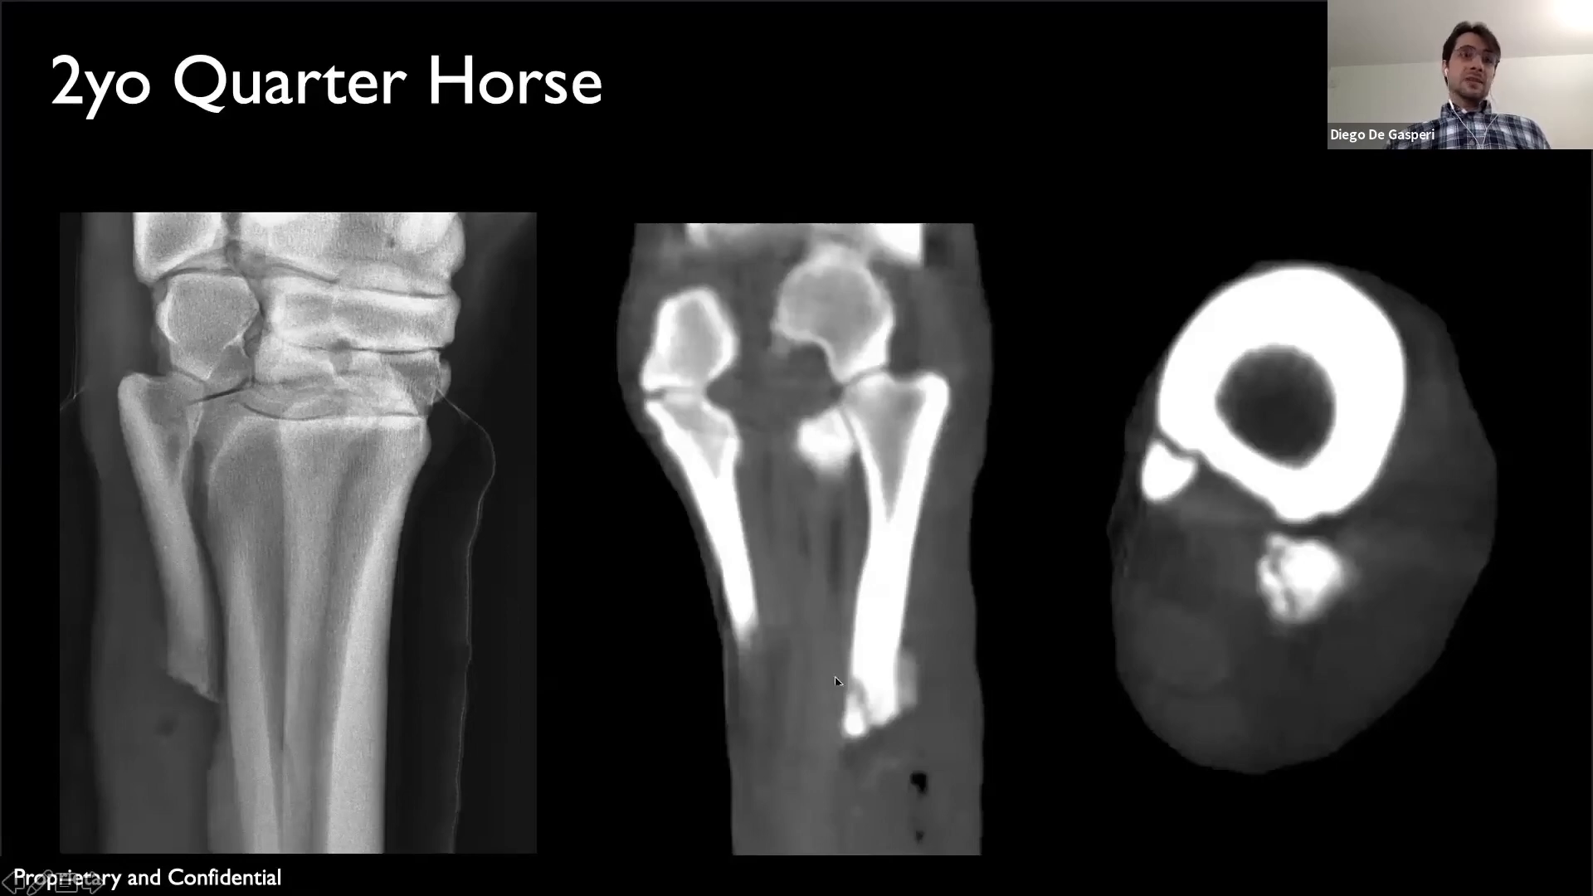
{"action": "mouse_move", "coordinate": [966, 692]}
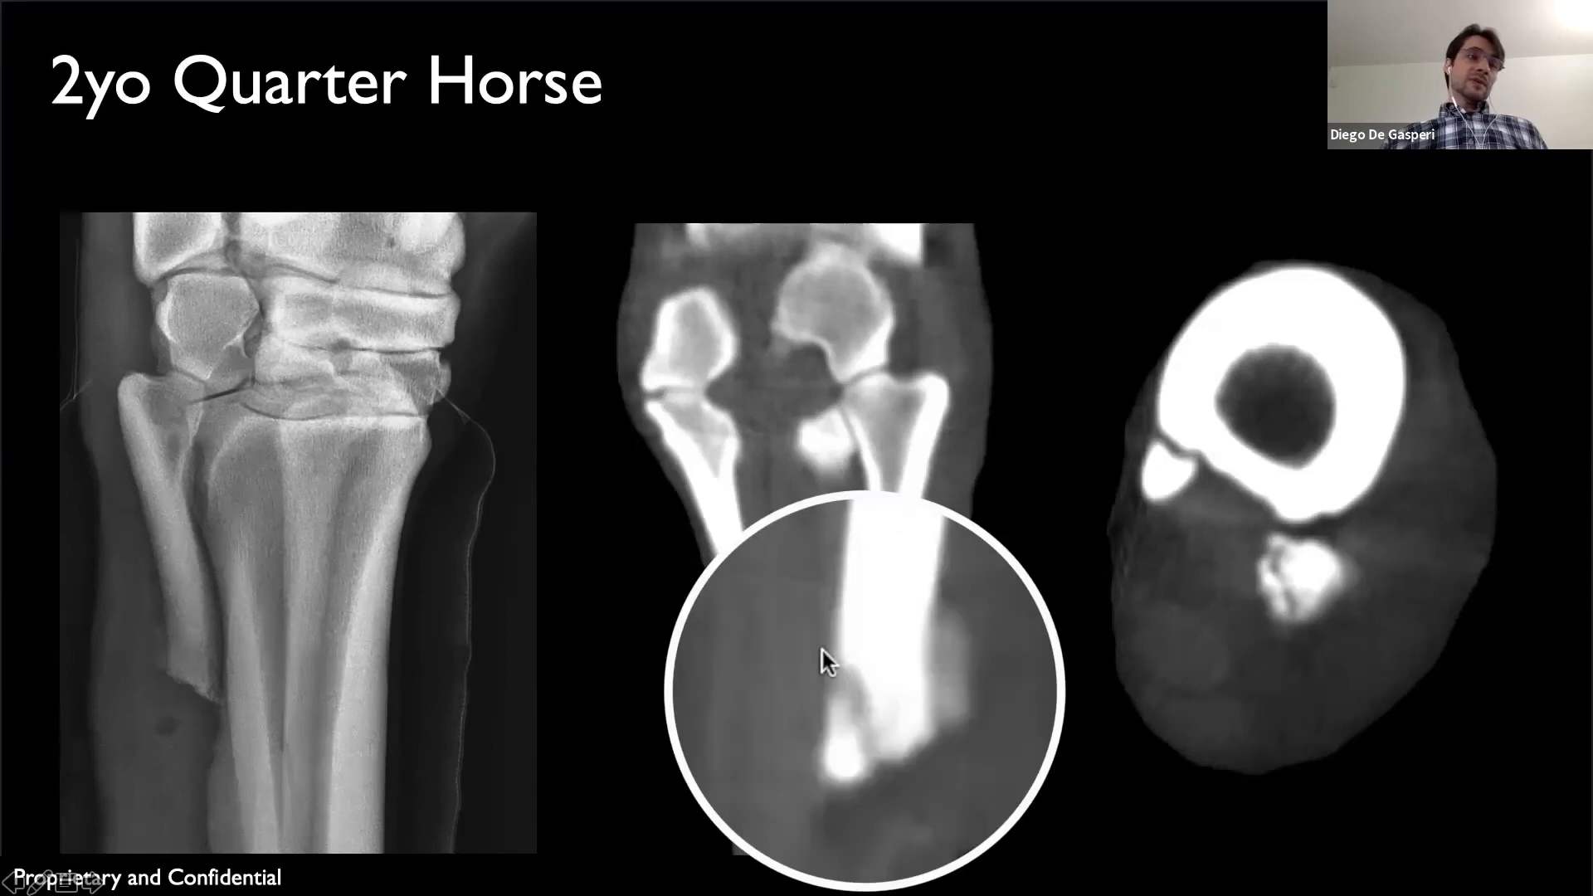
{"action": "mouse_move", "coordinate": [902, 796]}
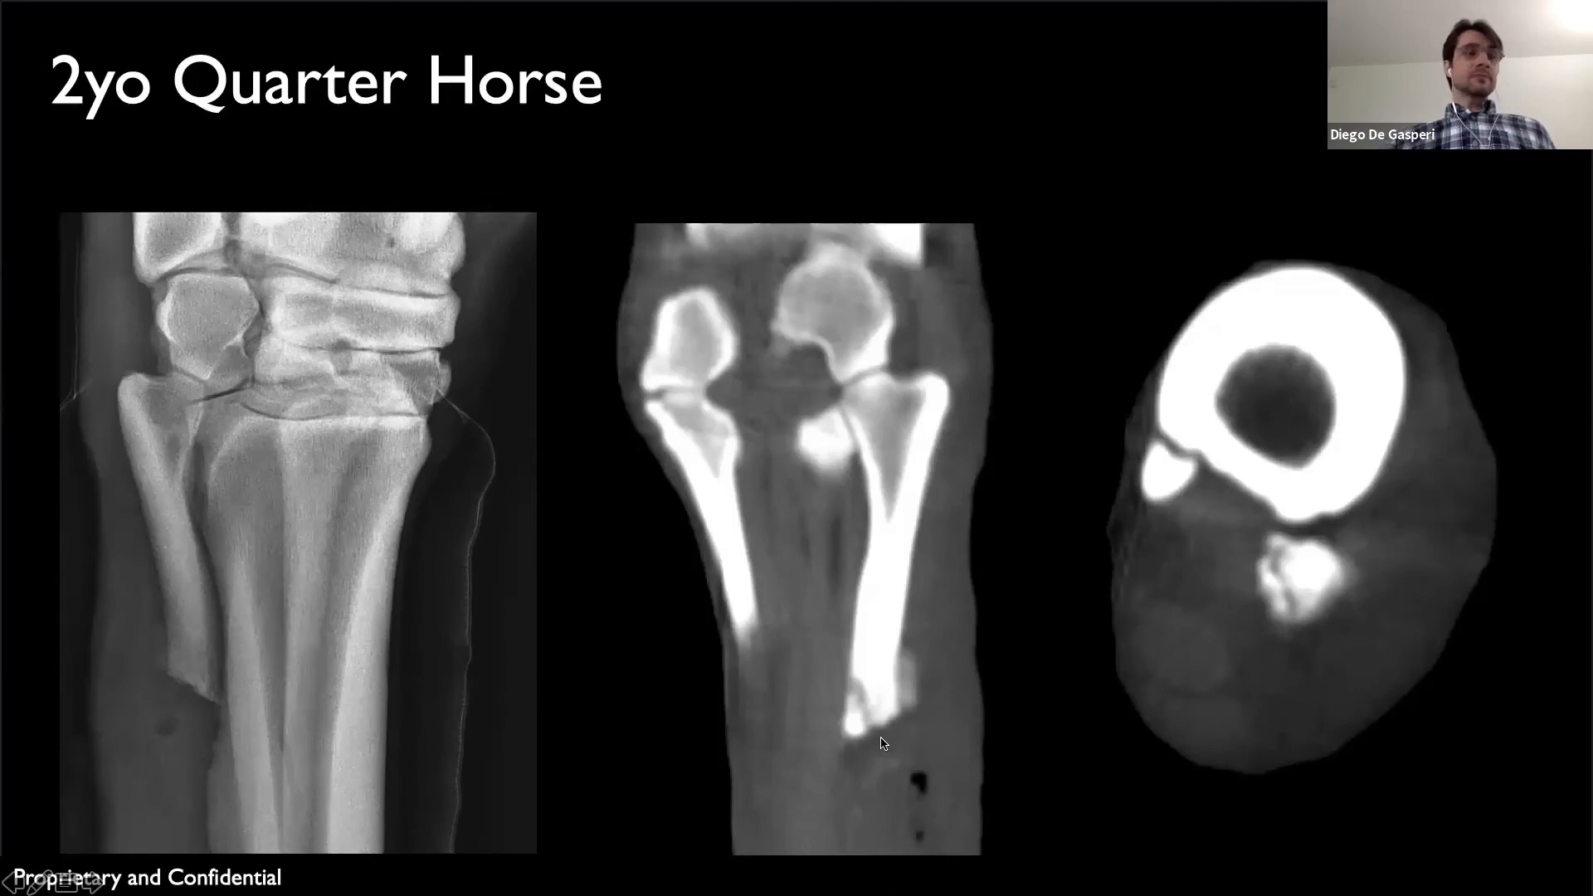
{"action": "mouse_move", "coordinate": [1082, 557]}
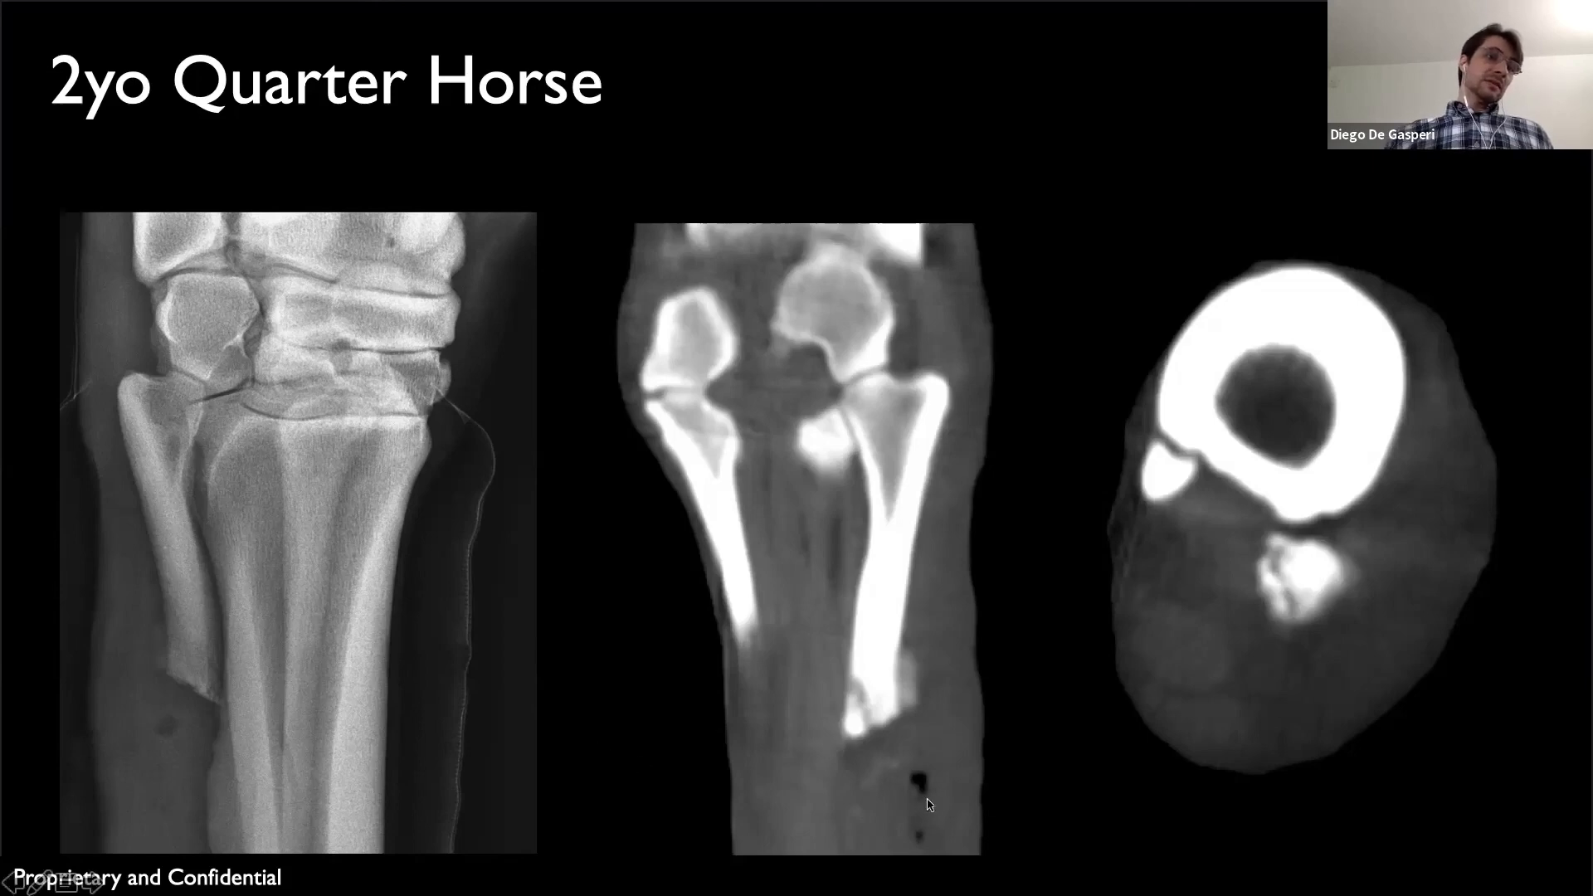
{"action": "mouse_move", "coordinate": [877, 651]}
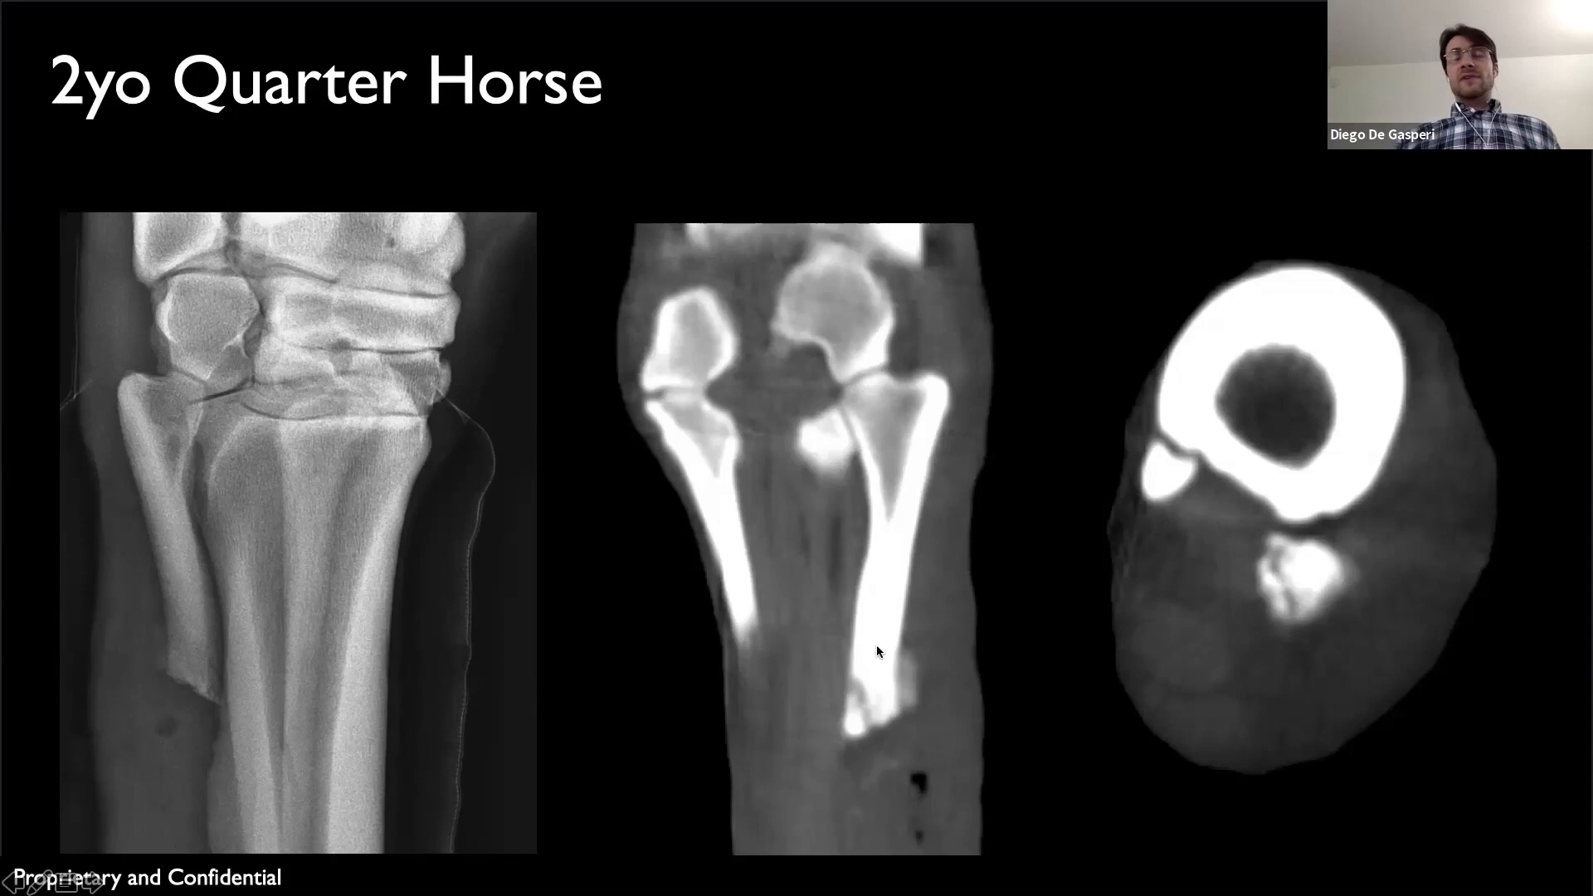